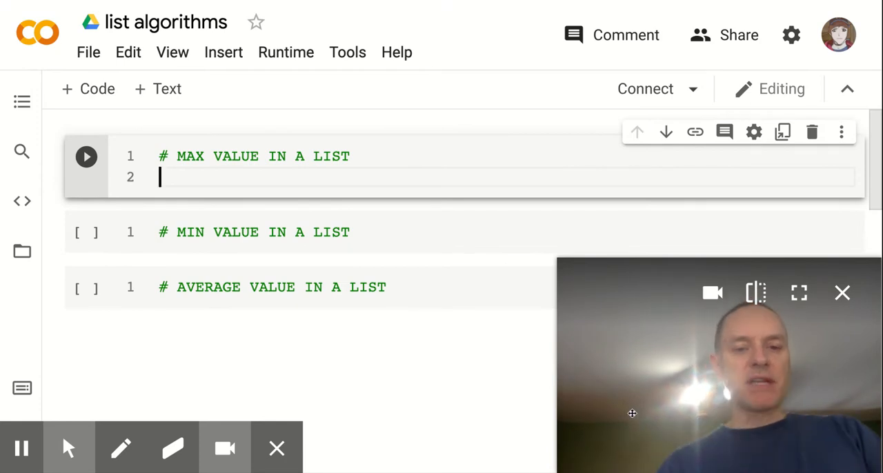
Step: Write prices = [] on line 2, trying and then deleting a prices.append(30) line
{"action": "left_click", "coordinate": [276, 232]}
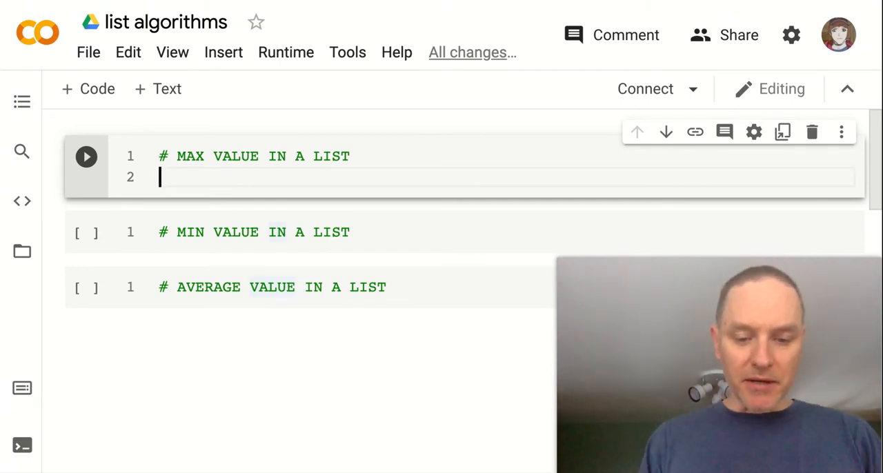
{"action": "type", "text": "values"}
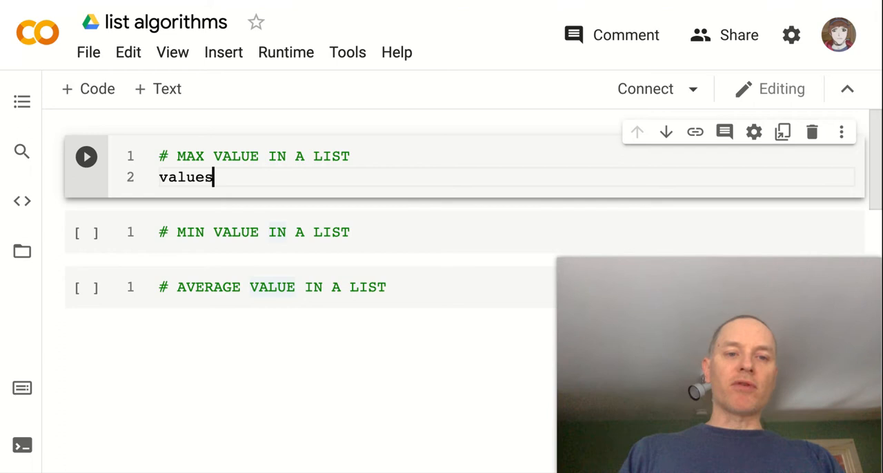
{"action": "type", "text": "="}
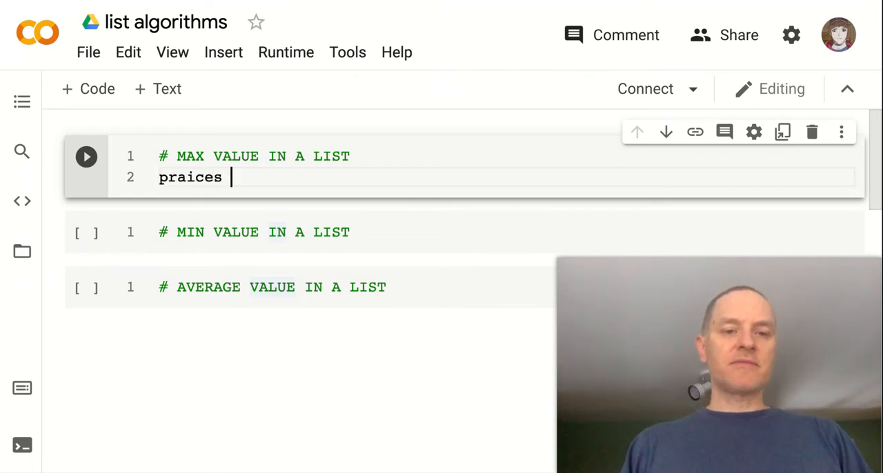
{"action": "type", "text": "prices ="}
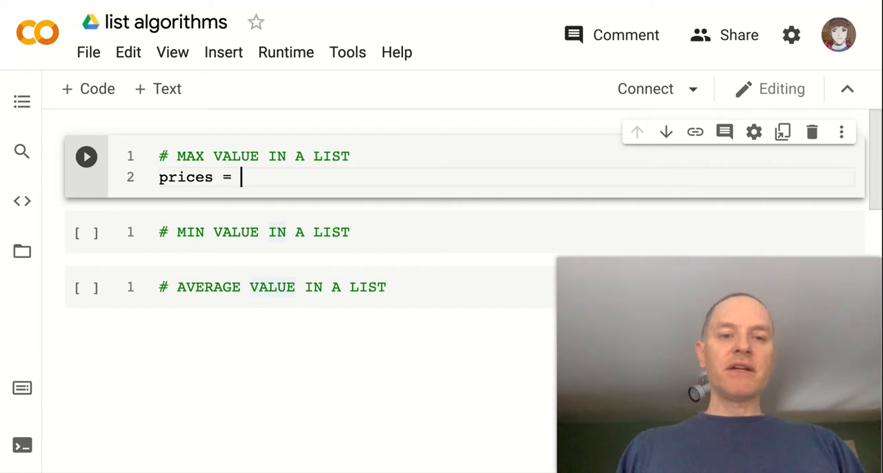
{"action": "type", "text": "[]"}
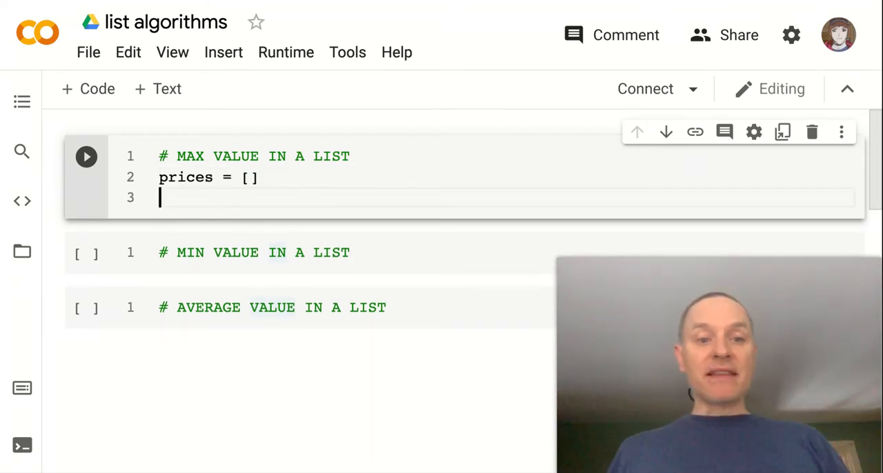
{"action": "type", "text": "prices.append"}
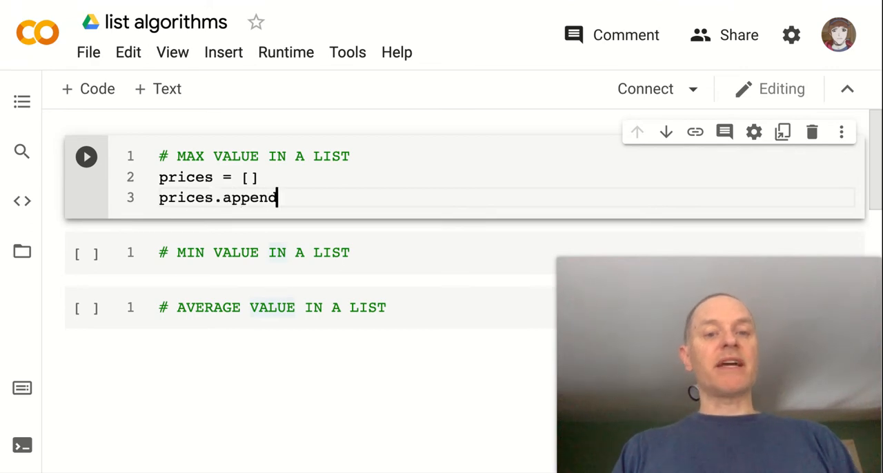
{"action": "type", "text": "(30)"}
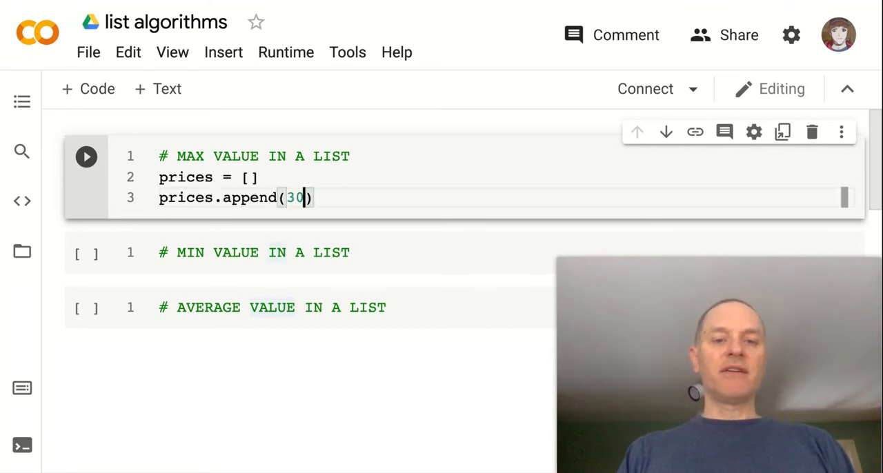
{"action": "key", "text": "Backspace"}
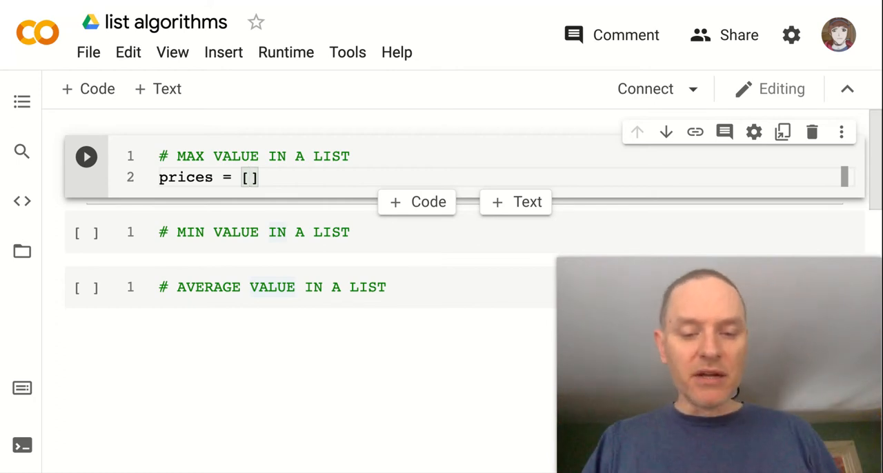
Step: Fill the list as [10, 30, 5, 2, 7, 15] and add print(prices) below it
{"action": "type", "text": "10"}
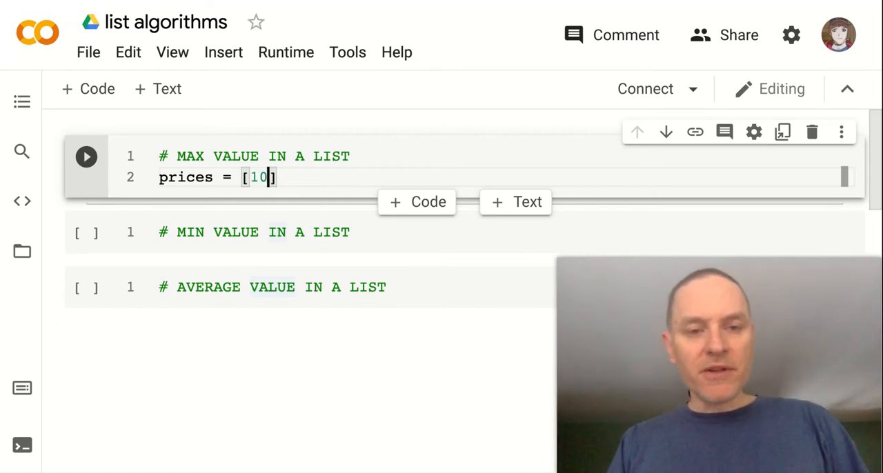
{"action": "type", "text": ", 30,"}
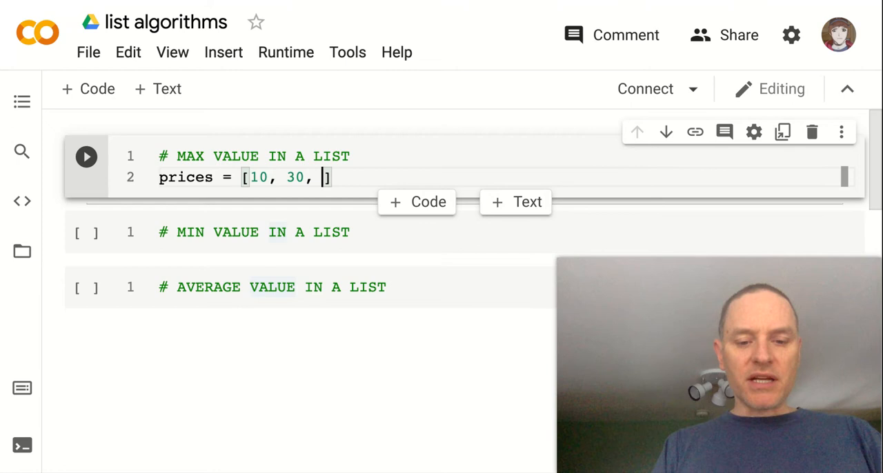
{"action": "type", "text": "5, 2,"}
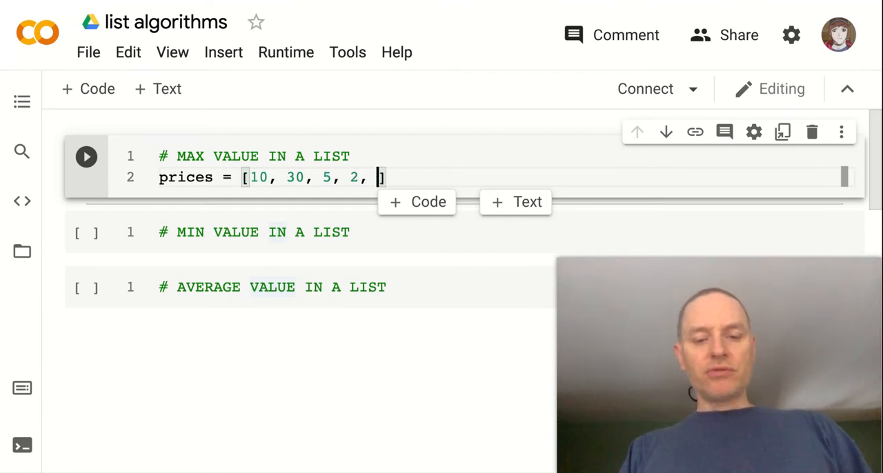
{"action": "type", "text": "7,"}
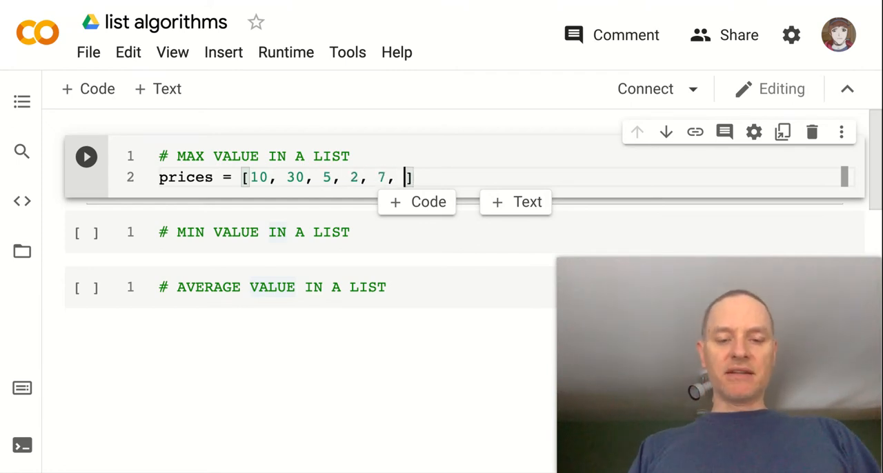
{"action": "type", "text": "15"}
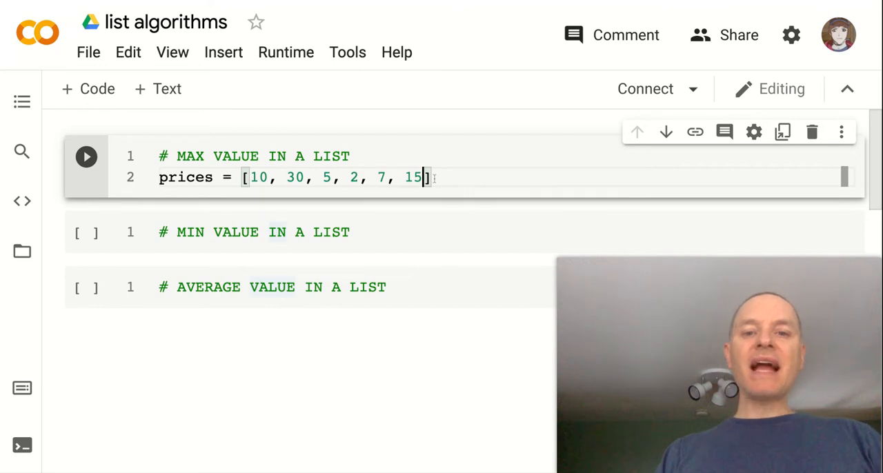
{"action": "type", "text": "p"}
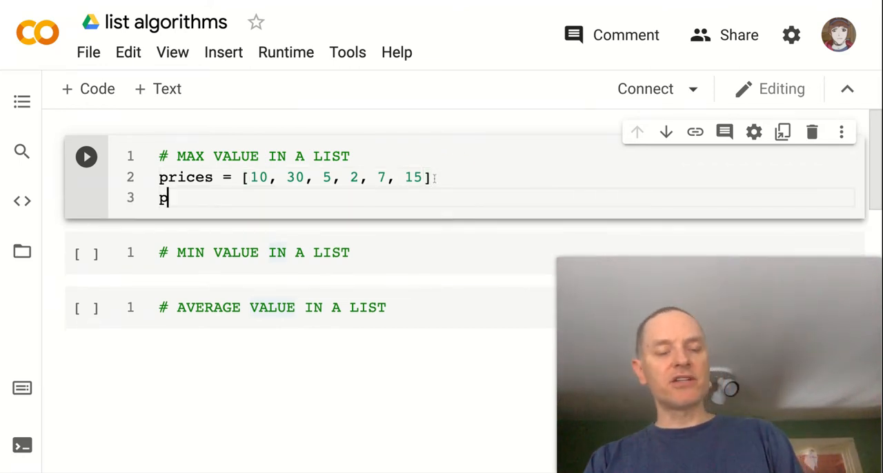
{"action": "type", "text": "rint("}
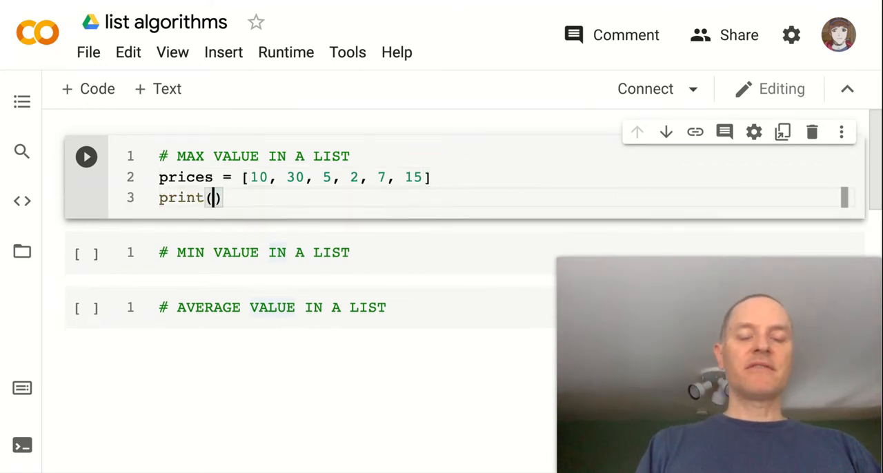
{"action": "type", "text": "prices"}
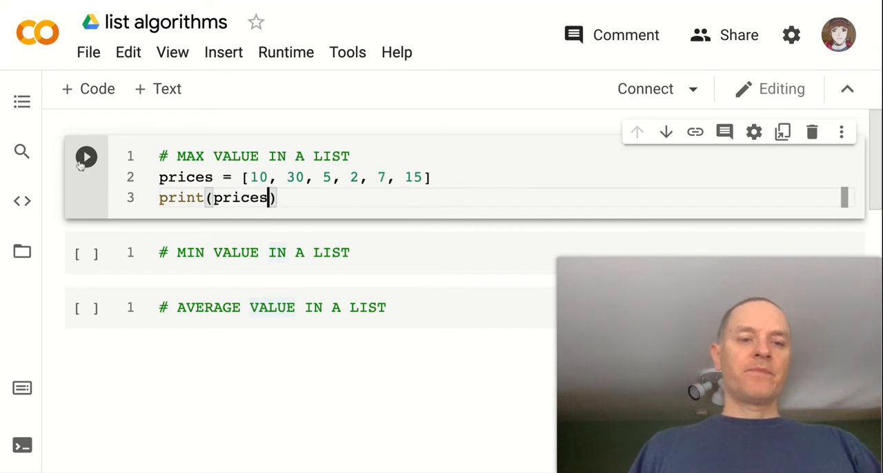
Step: Run the cell to output [10, 30, 5, 2, 7, 15], then erase the print(prices) line
{"action": "left_click", "coordinate": [85, 157]}
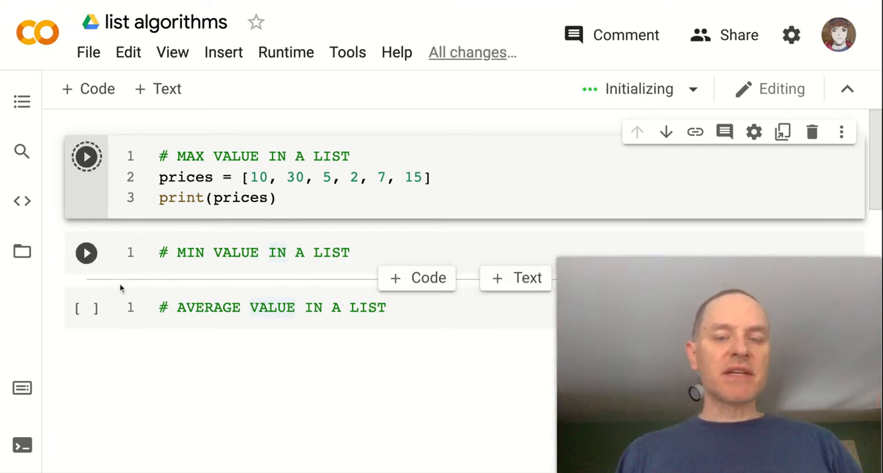
{"action": "left_click", "coordinate": [86, 156]}
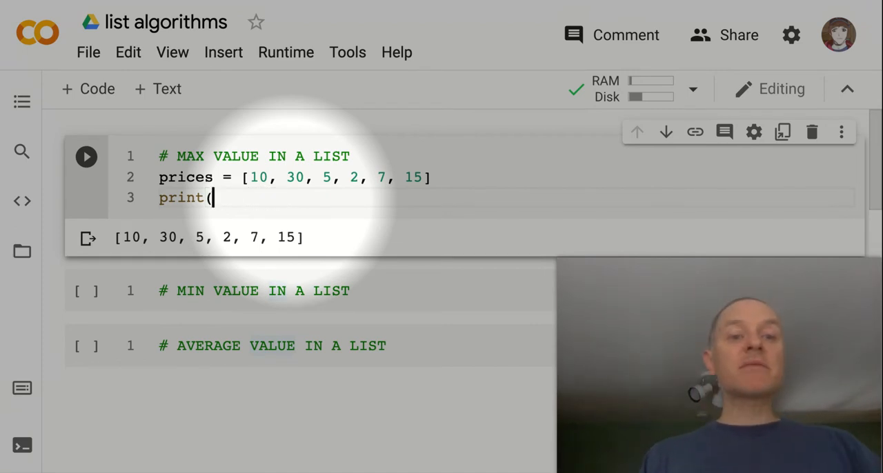
{"action": "key", "text": "Backspace"}
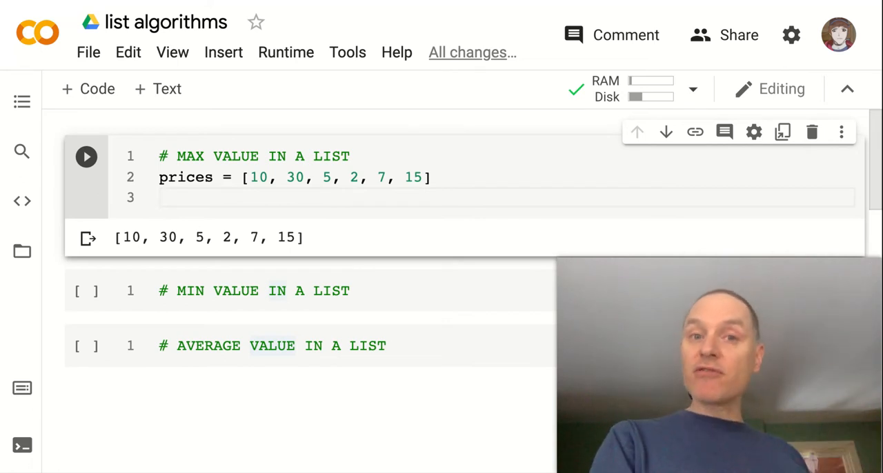
Step: Add max_price = 0 and the loop header for item in prices:
{"action": "left_click", "coordinate": [160, 199]}
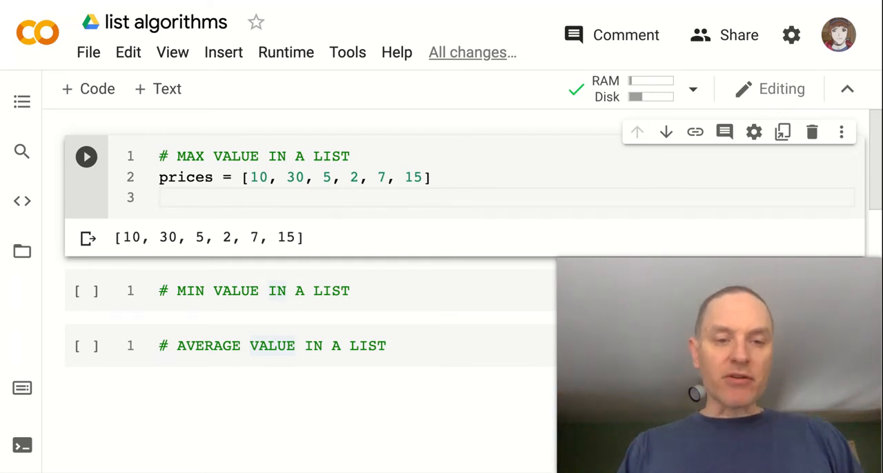
{"action": "type", "text": "max_price ="}
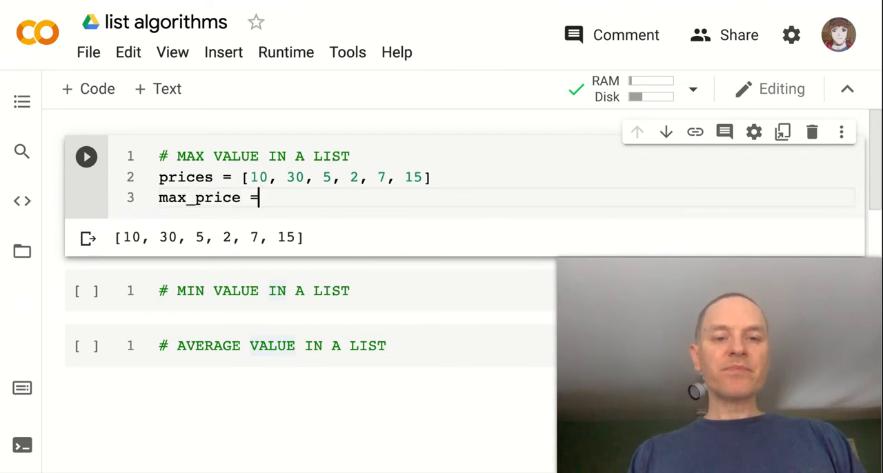
{"action": "type", "text": "0"}
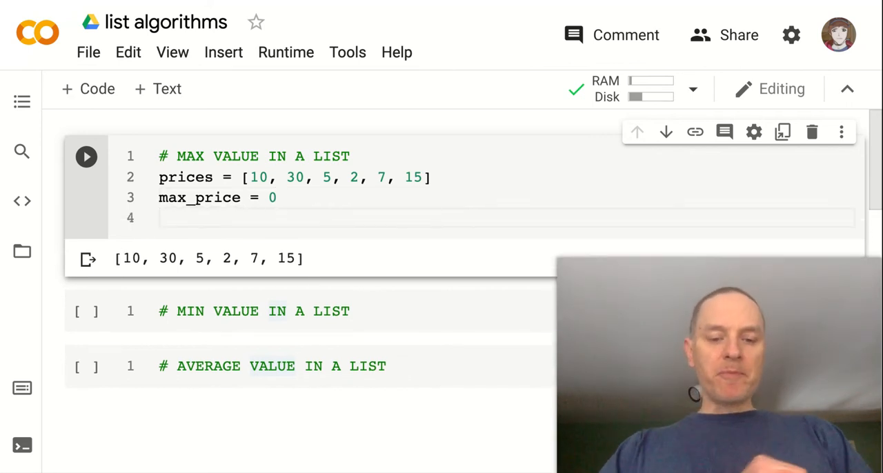
{"action": "type", "text": "for"}
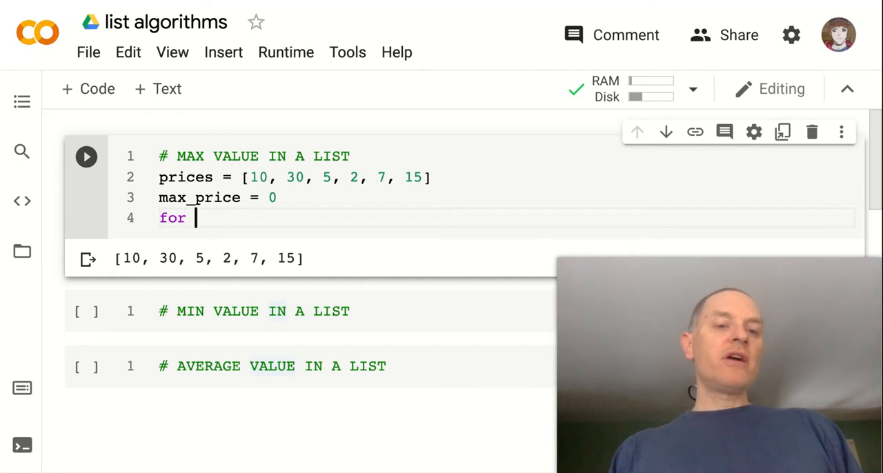
{"action": "type", "text": "item in prices"}
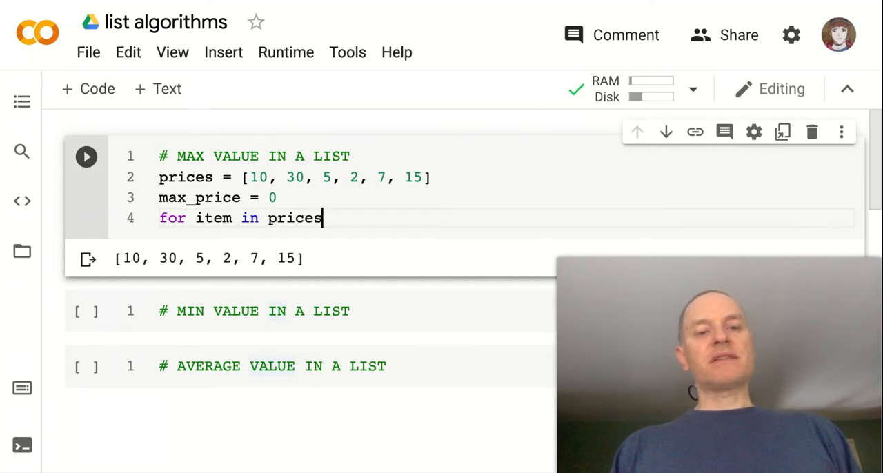
{"action": "type", "text": ":"}
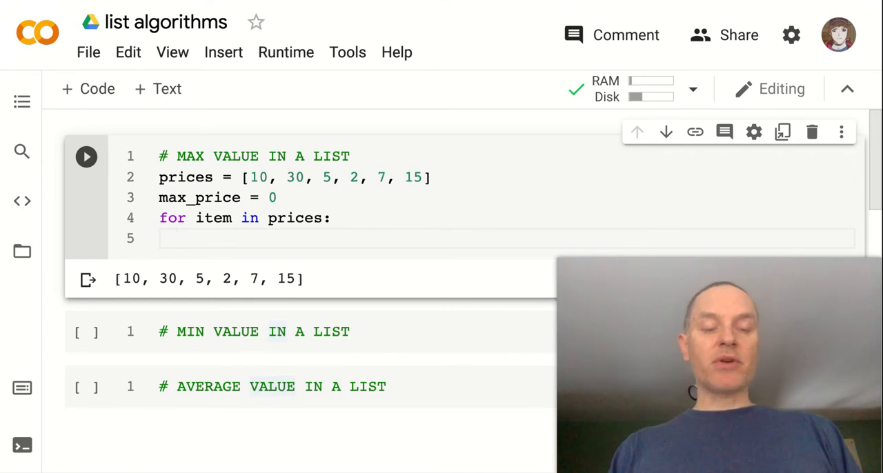
Step: Inside the loop, set max_price = item whenever item > max_price
{"action": "type", "text": "if item"}
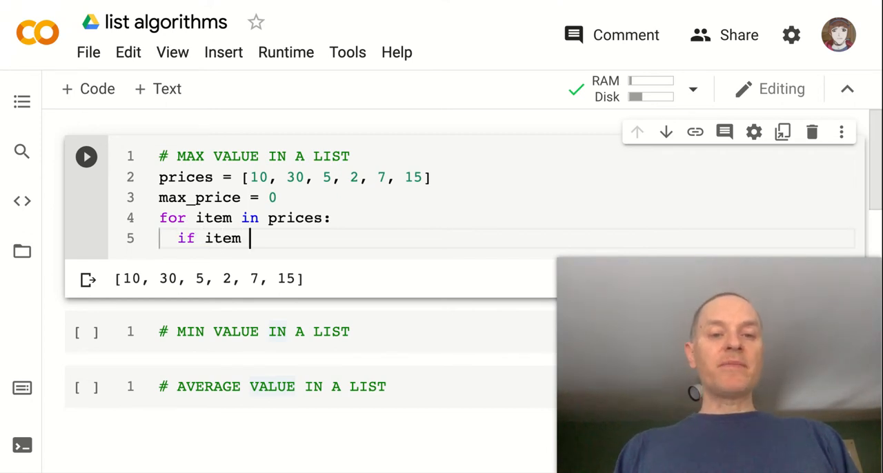
{"action": "type", "text": ">"}
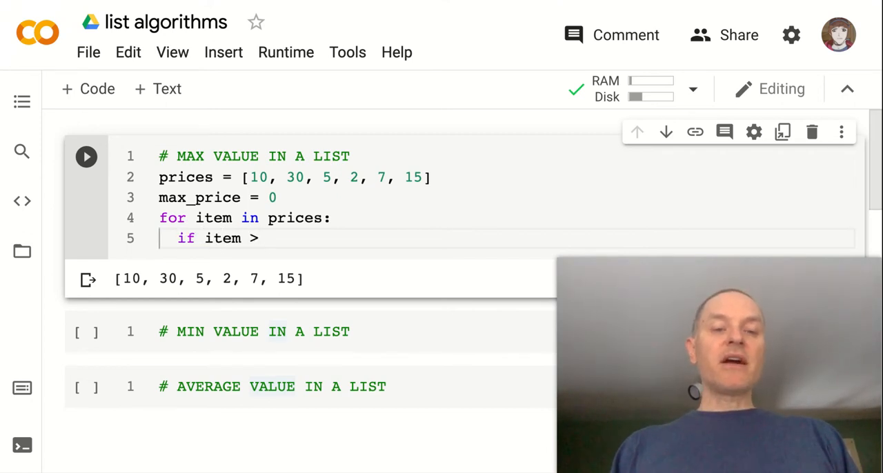
{"action": "type", "text": "max_price:"}
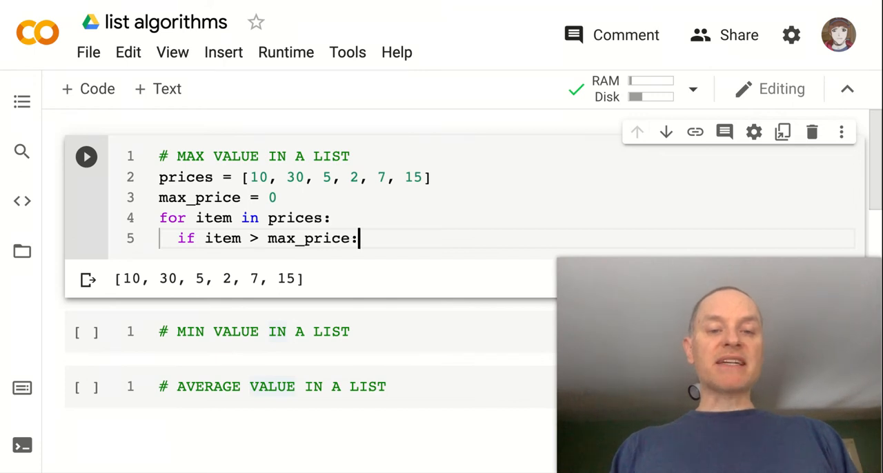
{"action": "key", "text": "Enter"}
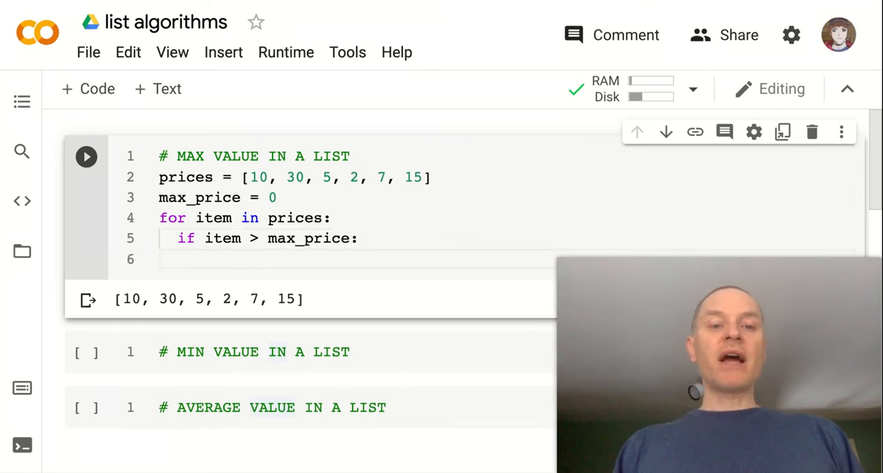
{"action": "type", "text": "max_price = item"}
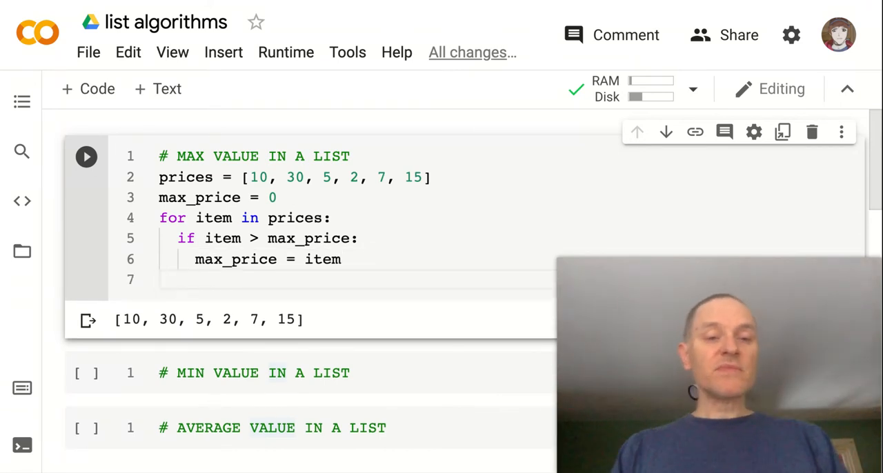
Step: Add print(max_price) and run the cell, which outputs 30
{"action": "type", "text": "print()"}
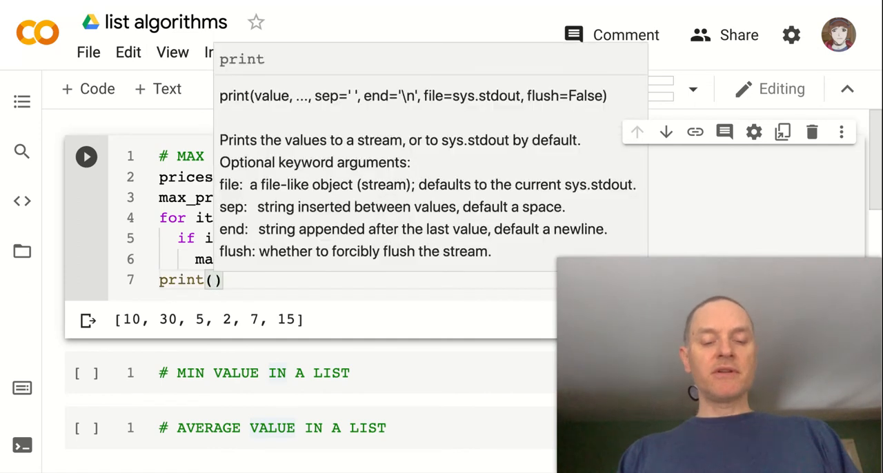
{"action": "type", "text": "max+"}
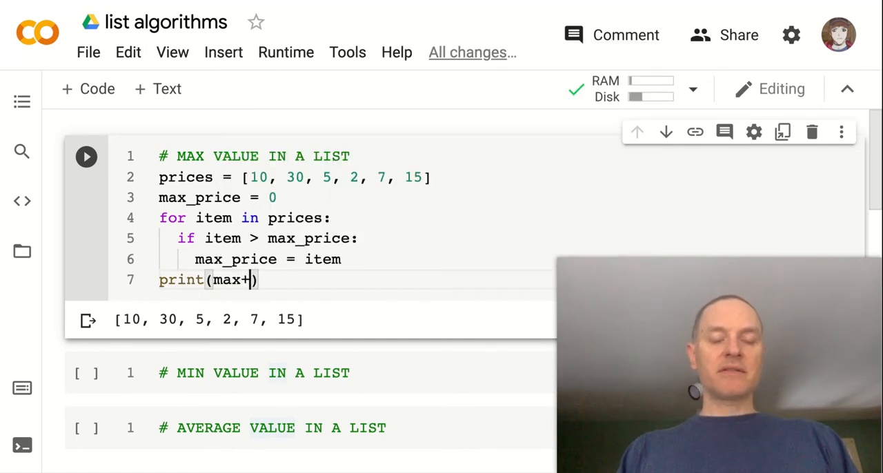
{"action": "type", "text": "_priace"}
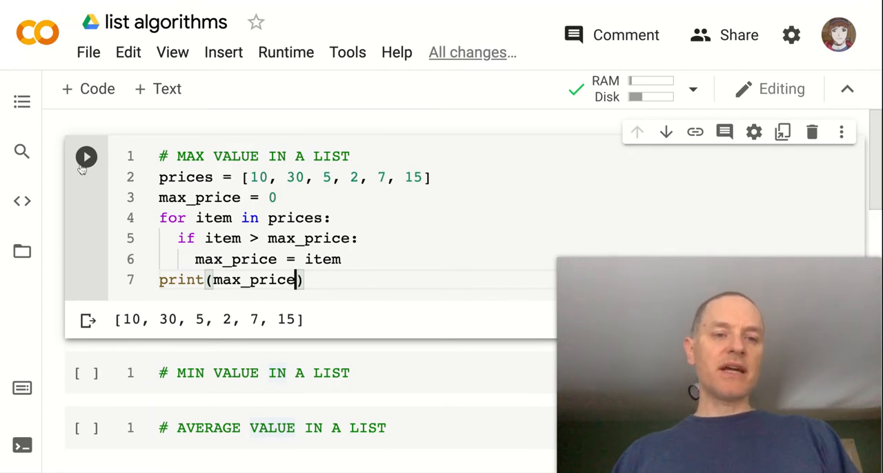
{"action": "left_click", "coordinate": [86, 157]}
{"action": "type", "text": "f"}
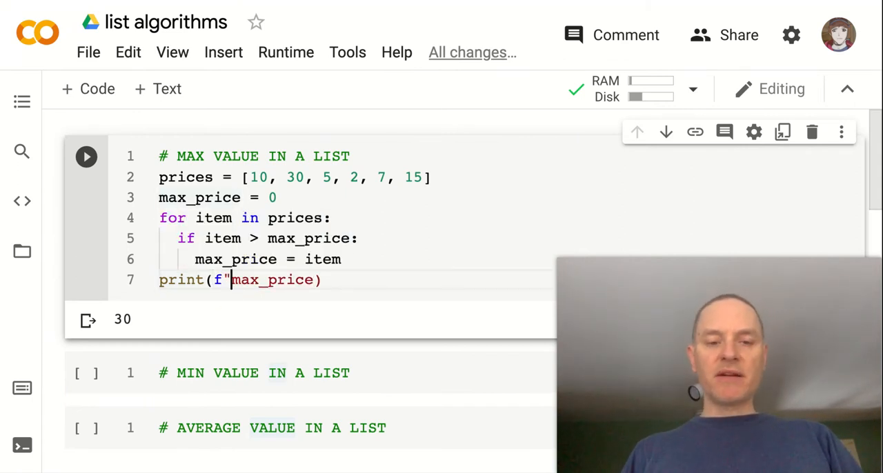
Step: Change the print to f"Highest price is ${max_price}." and rerun, outputting $30
{"action": "type", "text": "\""}
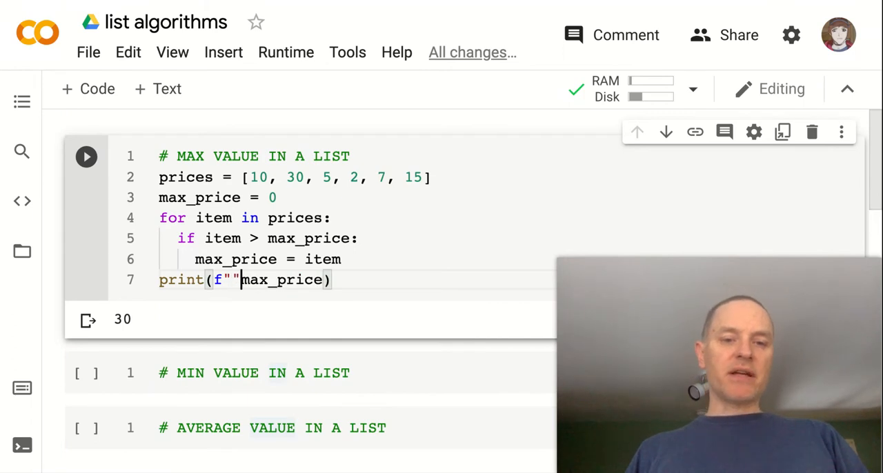
{"action": "double_click", "coordinate": [280, 280]}
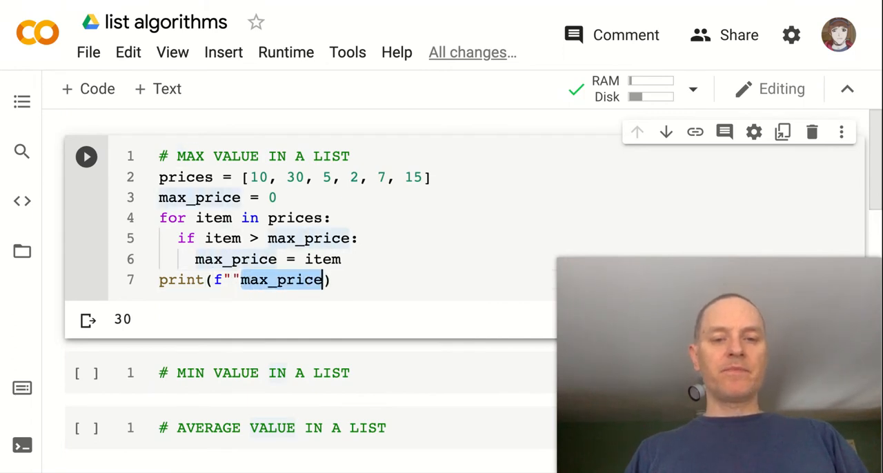
{"action": "type", "text": "Highest"}
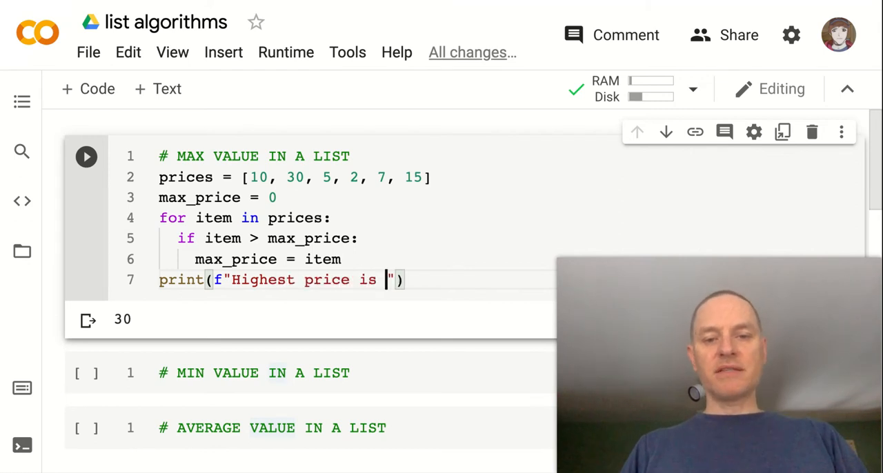
{"action": "type", "text": "{}"}
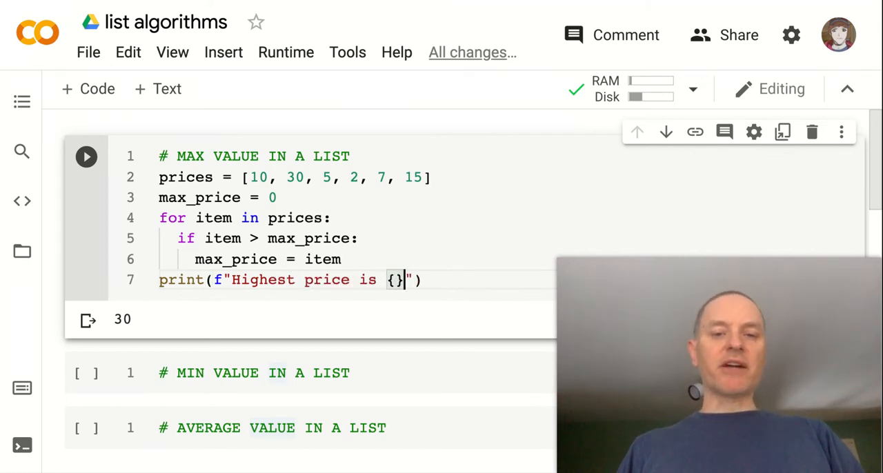
{"action": "type", "text": "max"}
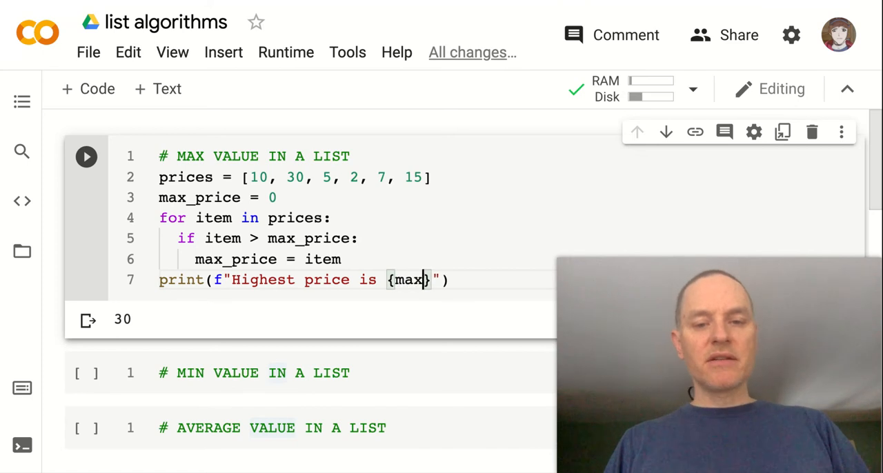
{"action": "type", "text": "_price"}
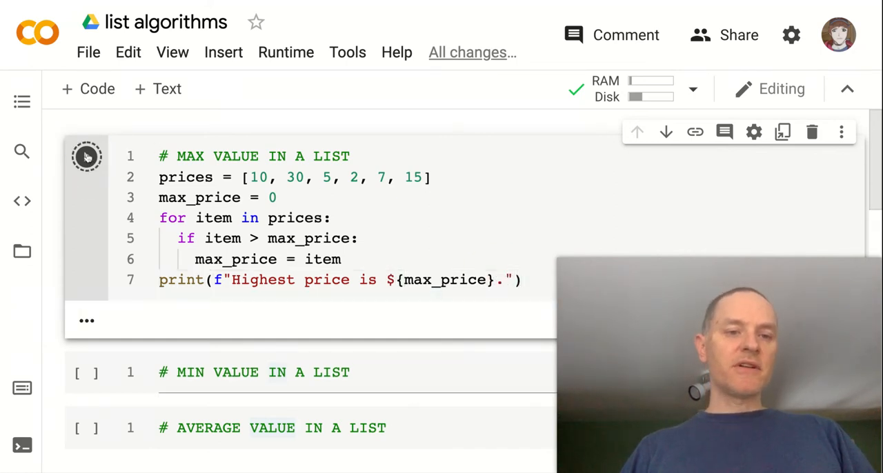
{"action": "left_click", "coordinate": [85, 156]}
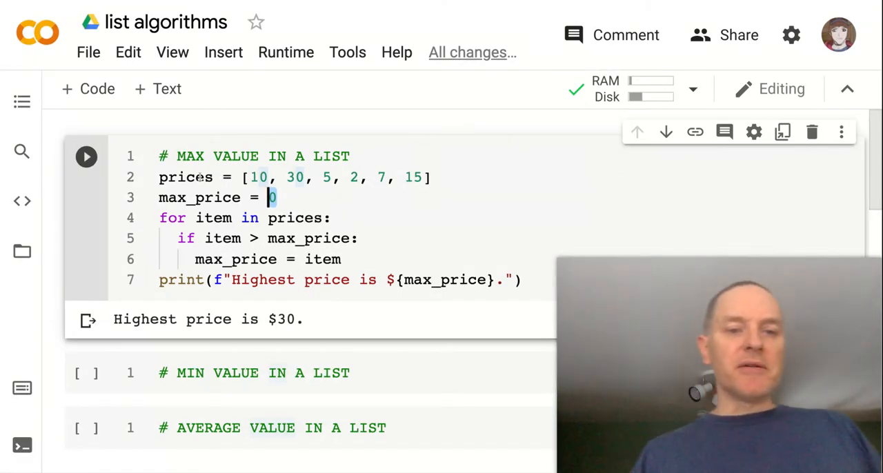
Step: Delete the 0 from max_price = 0, leaving the assignment empty
{"action": "double_click", "coordinate": [185, 177]}
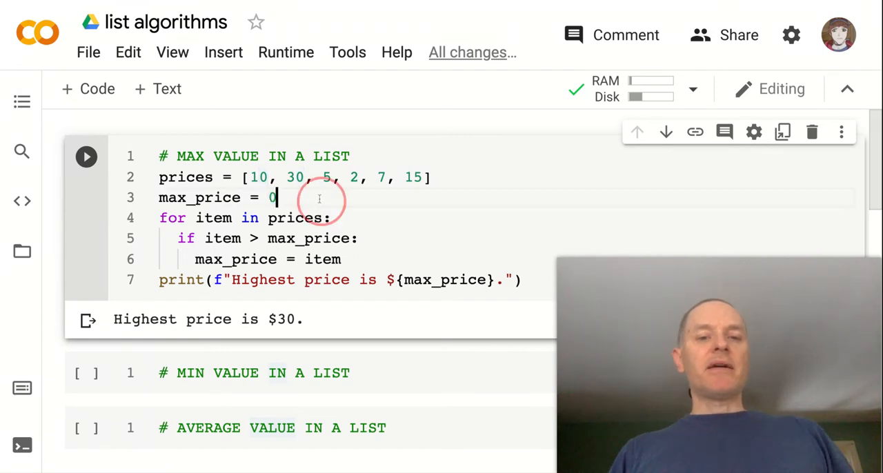
{"action": "key", "text": "Backspace"}
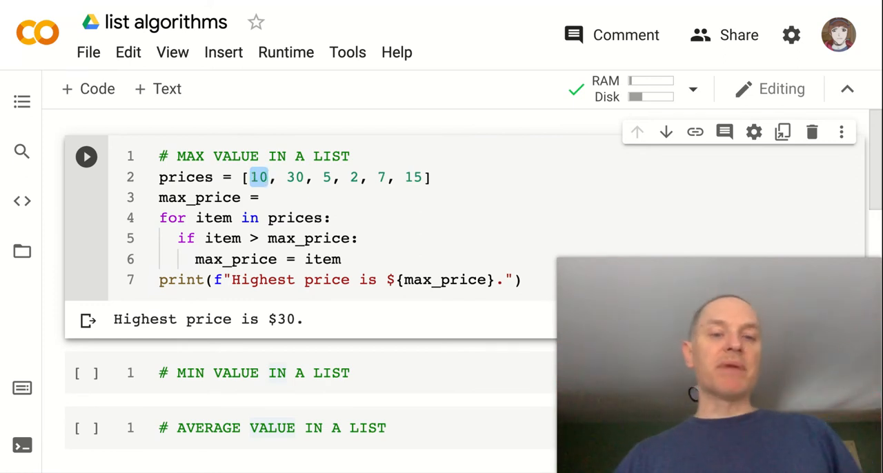
Step: Set max_price = prices[0], fixing a typo in prices along the way
{"action": "type", "text": "ma"}
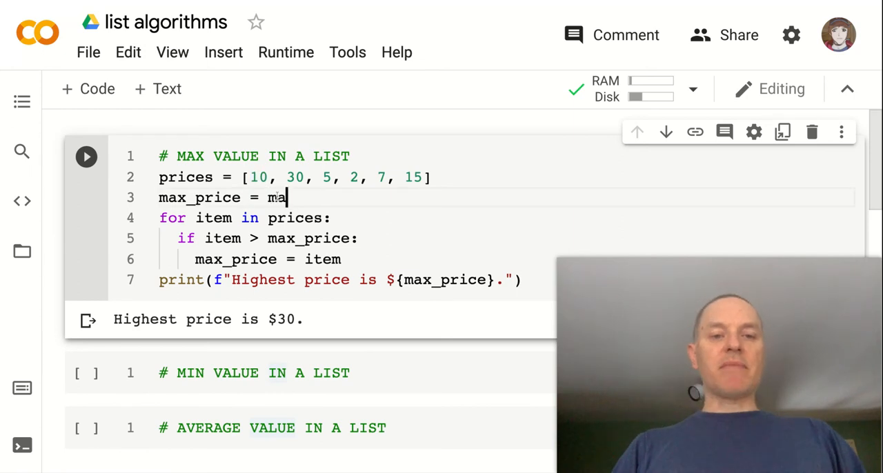
{"action": "type", "text": "x"}
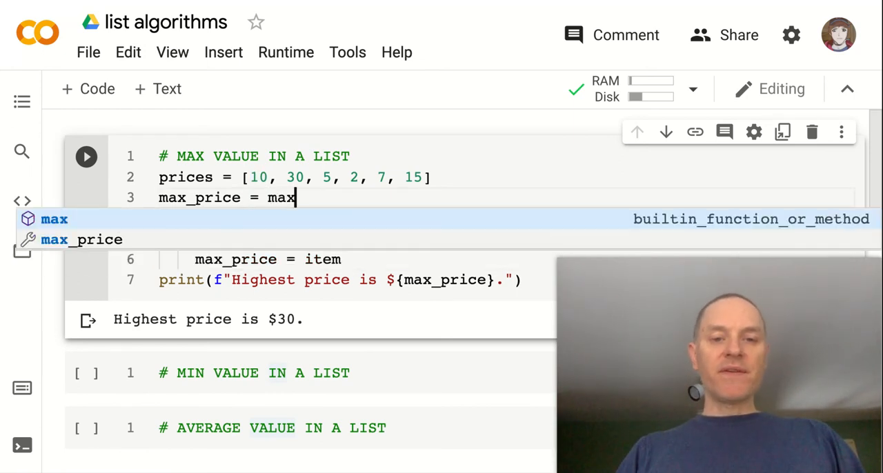
{"action": "type", "text": "_pra"}
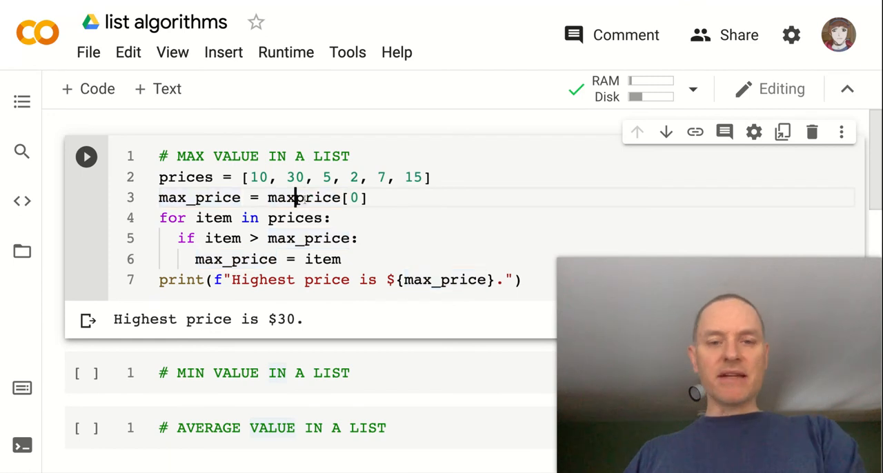
{"action": "key", "text": "Backspace"}
{"action": "type", "text": "s"}
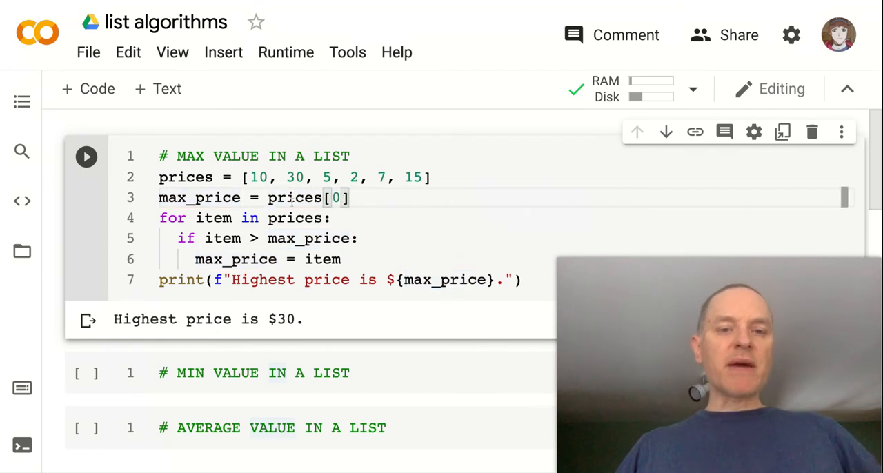
{"action": "left_click", "coordinate": [343, 198]}
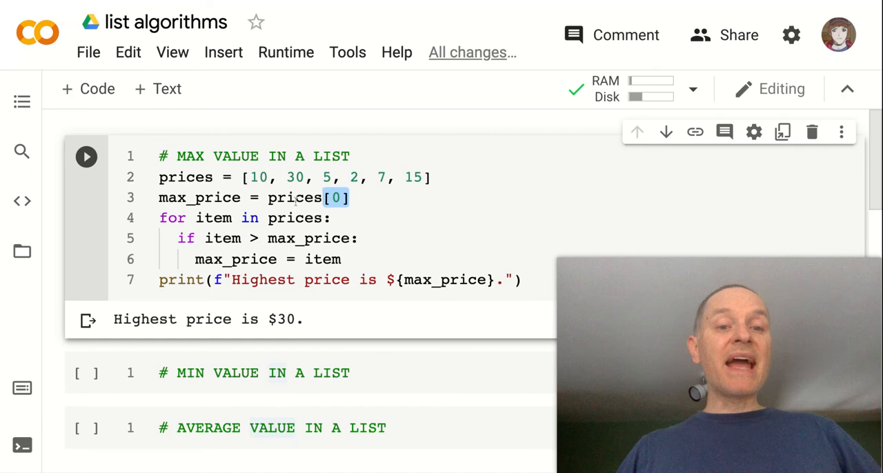
{"action": "double_click", "coordinate": [198, 197]}
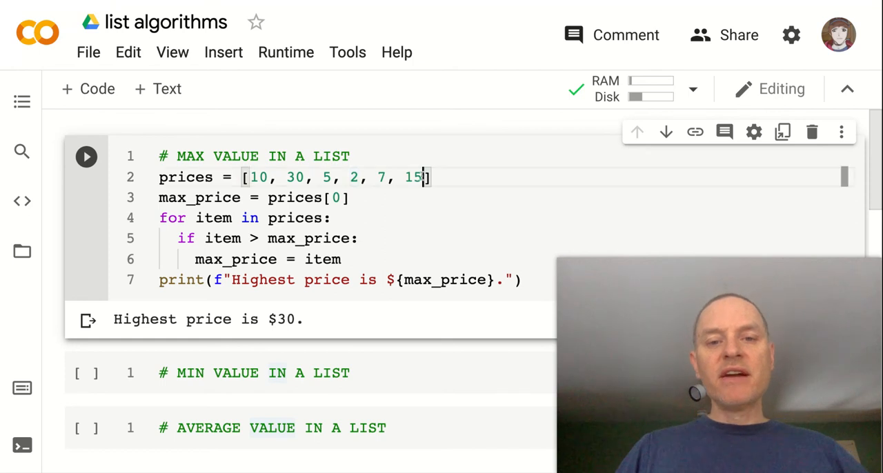
Step: Append 100 to the prices list and rerun, outputting "Highest price is $100."
{"action": "type", "text": ", 100"}
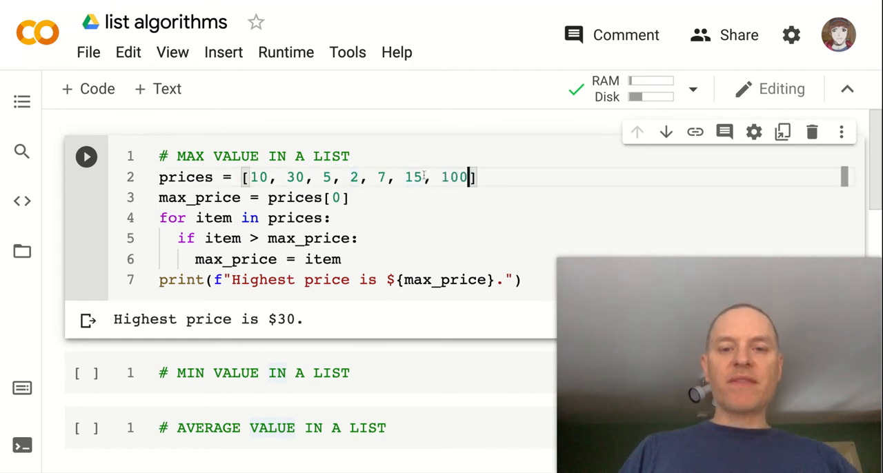
{"action": "left_click", "coordinate": [86, 157]}
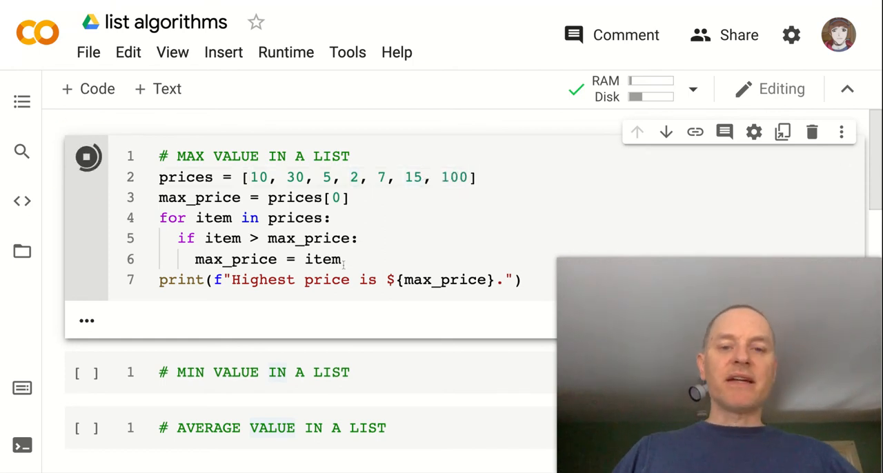
{"action": "left_click", "coordinate": [87, 156]}
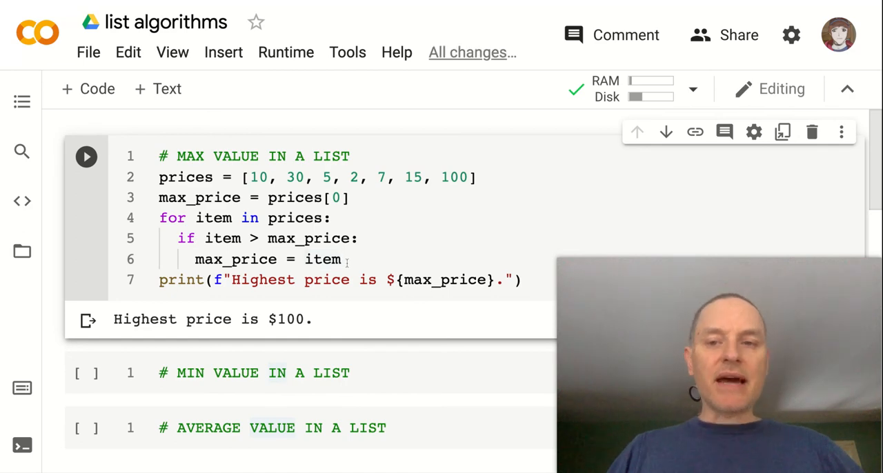